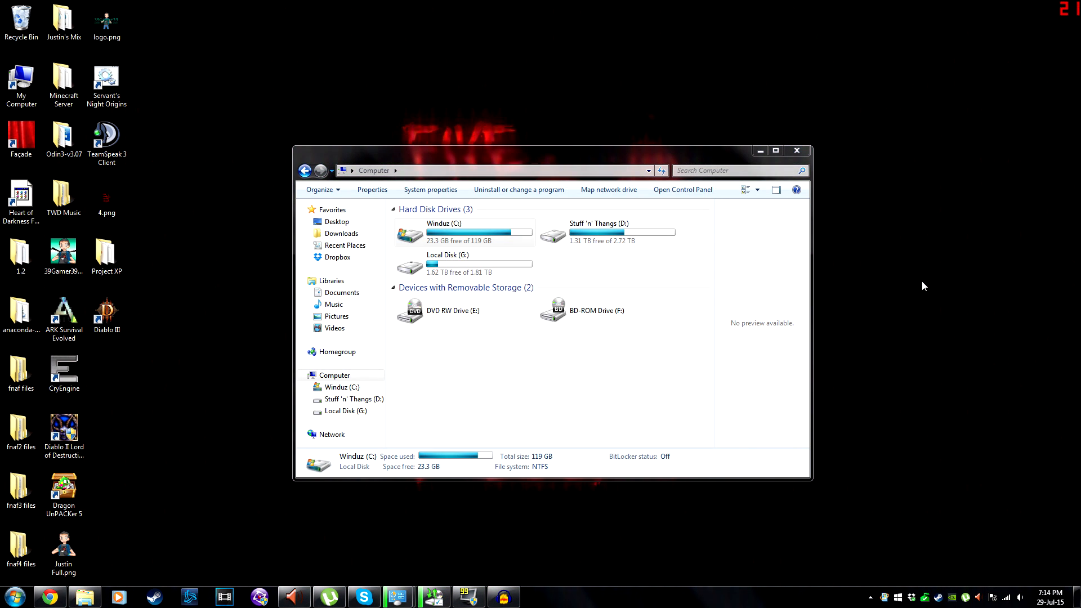
Step: Open C:\Windows\SoftwareDistribution\Download and select all eight items inside
{"action": "left_click", "coordinate": [463, 231]}
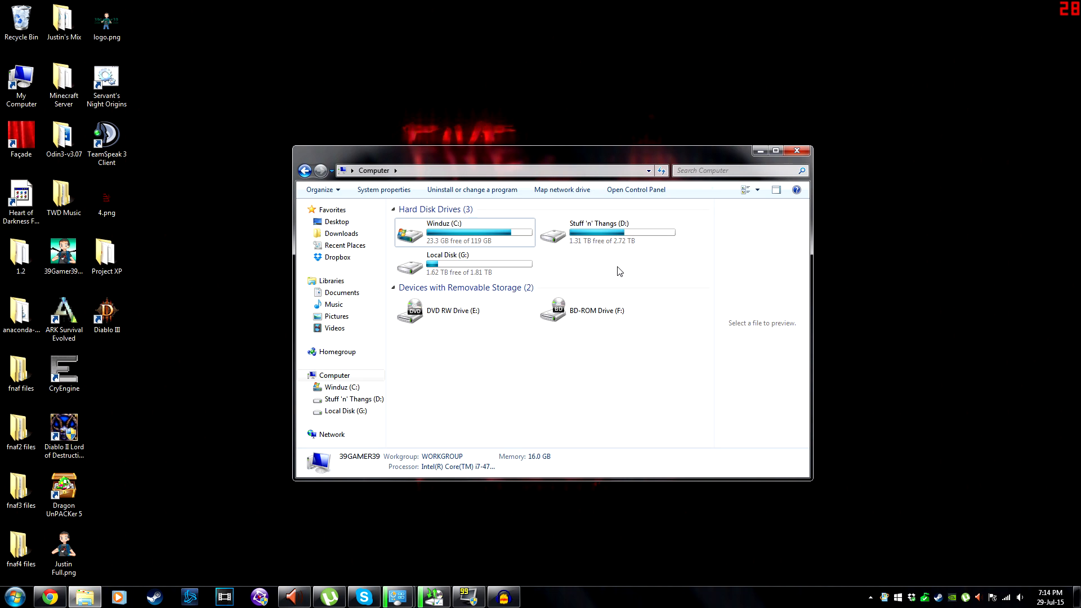
{"action": "mouse_move", "coordinate": [783, 258]}
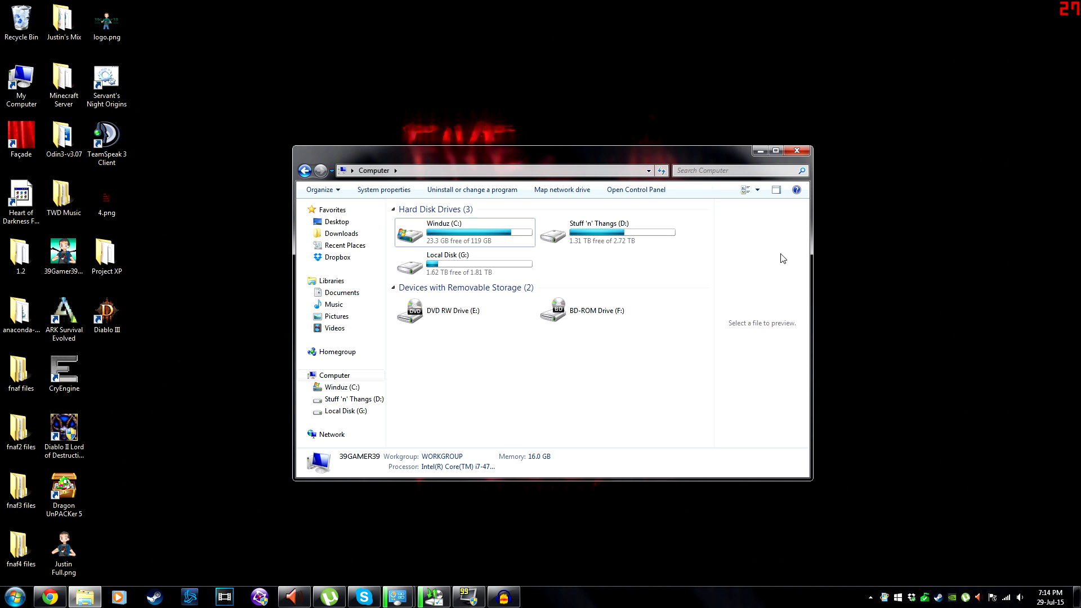
{"action": "mouse_move", "coordinate": [764, 303]}
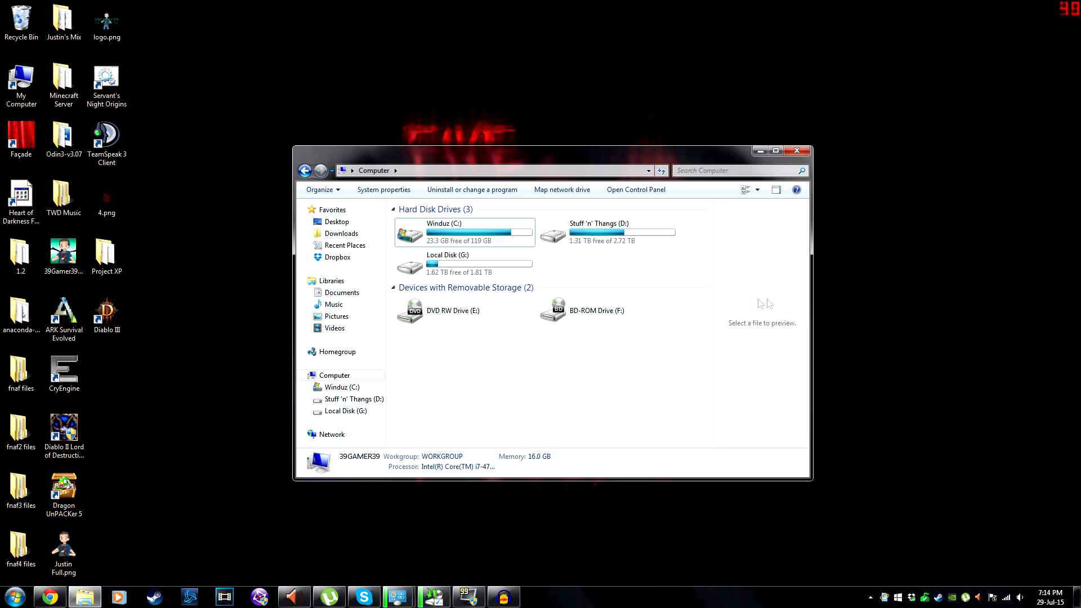
{"action": "double_click", "coordinate": [464, 231]}
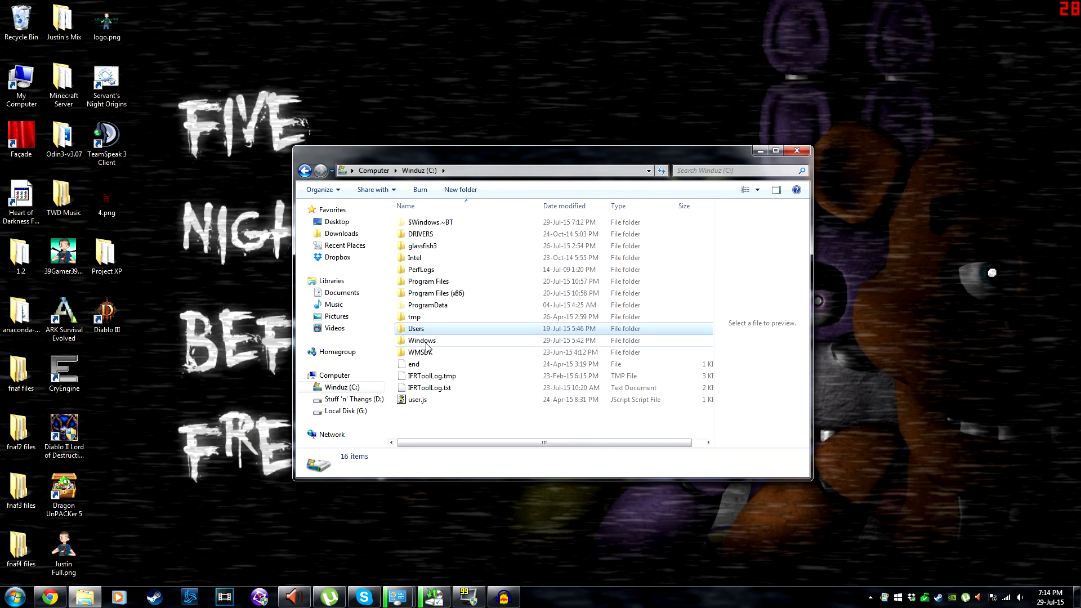
{"action": "double_click", "coordinate": [422, 340]}
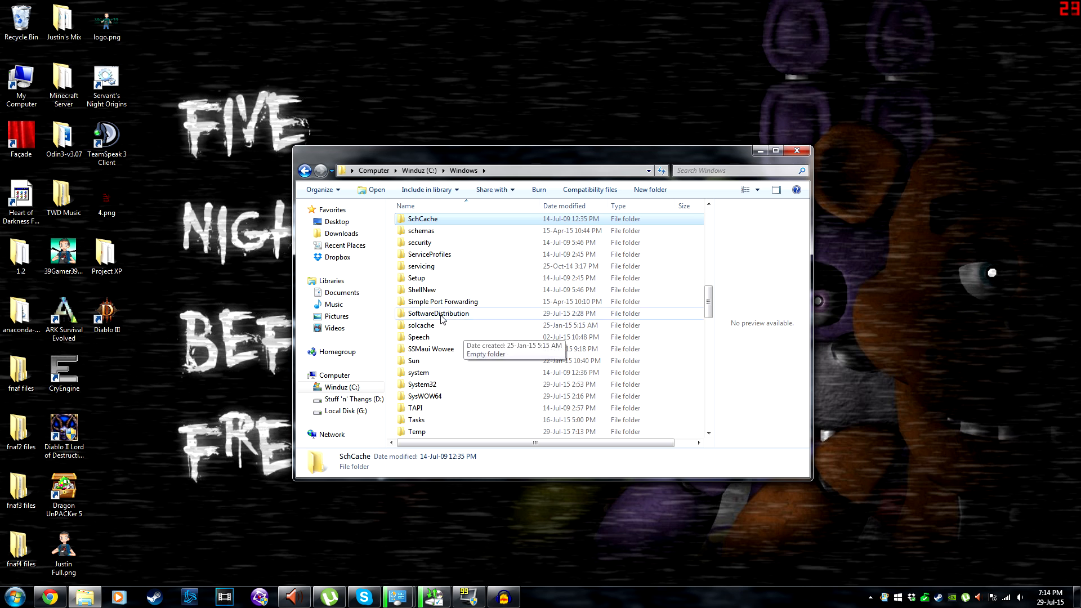
{"action": "double_click", "coordinate": [438, 313]}
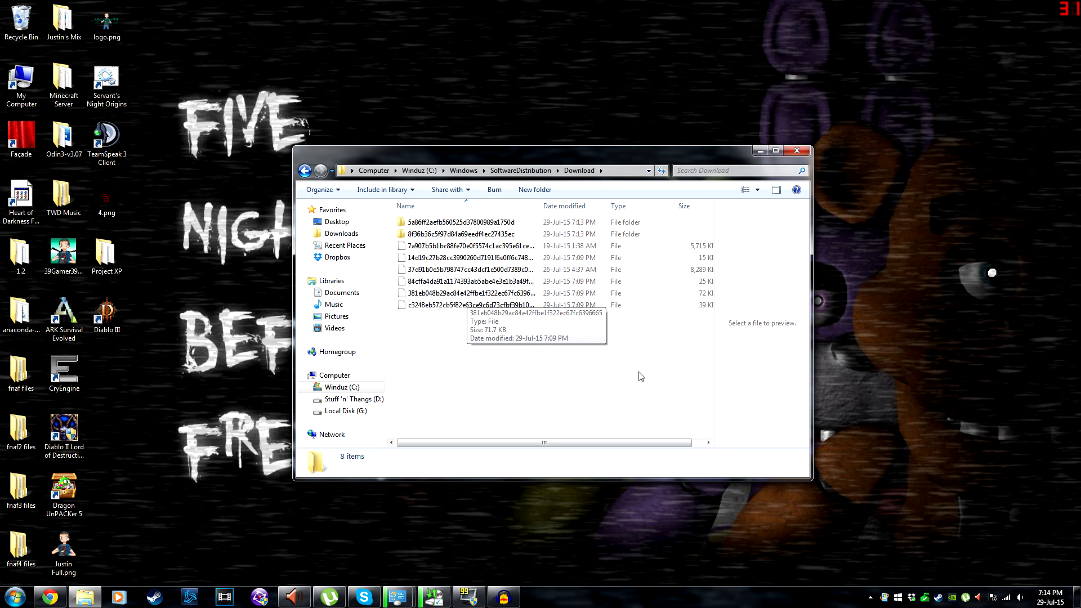
{"action": "key", "text": "ctrl+a"}
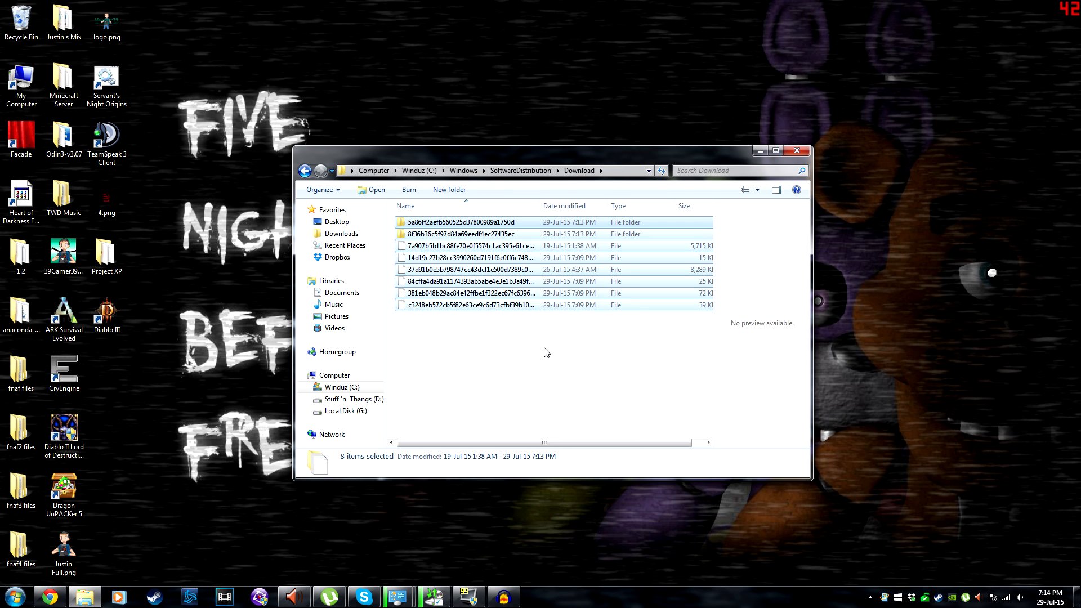
Step: Launch cmd.exe from Start search as administrator
{"action": "left_click", "coordinate": [13, 596]}
{"action": "type", "text": "cmd"}
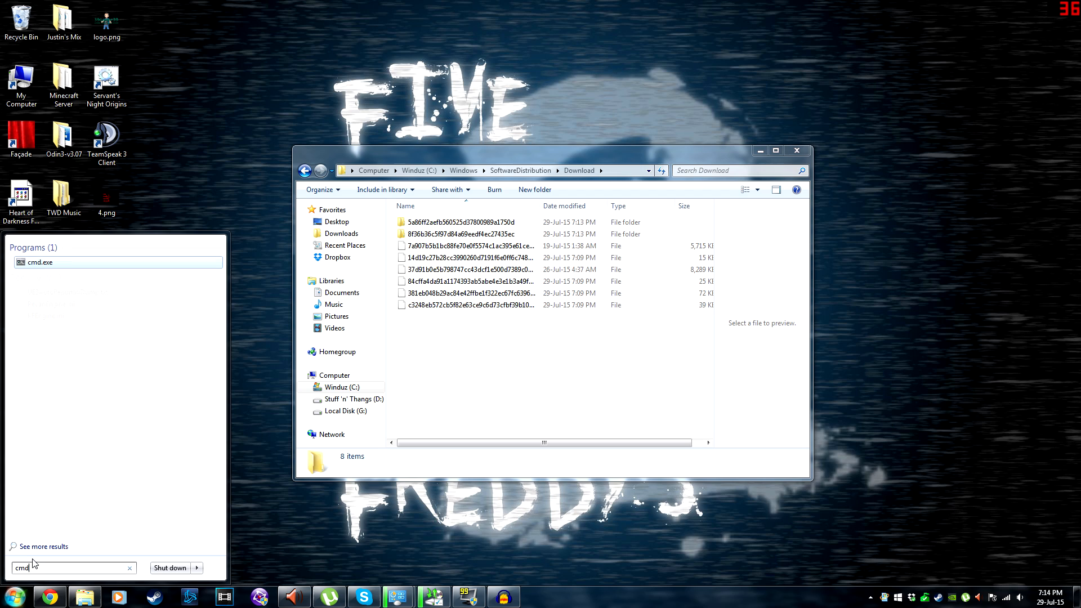
{"action": "right_click", "coordinate": [39, 262]}
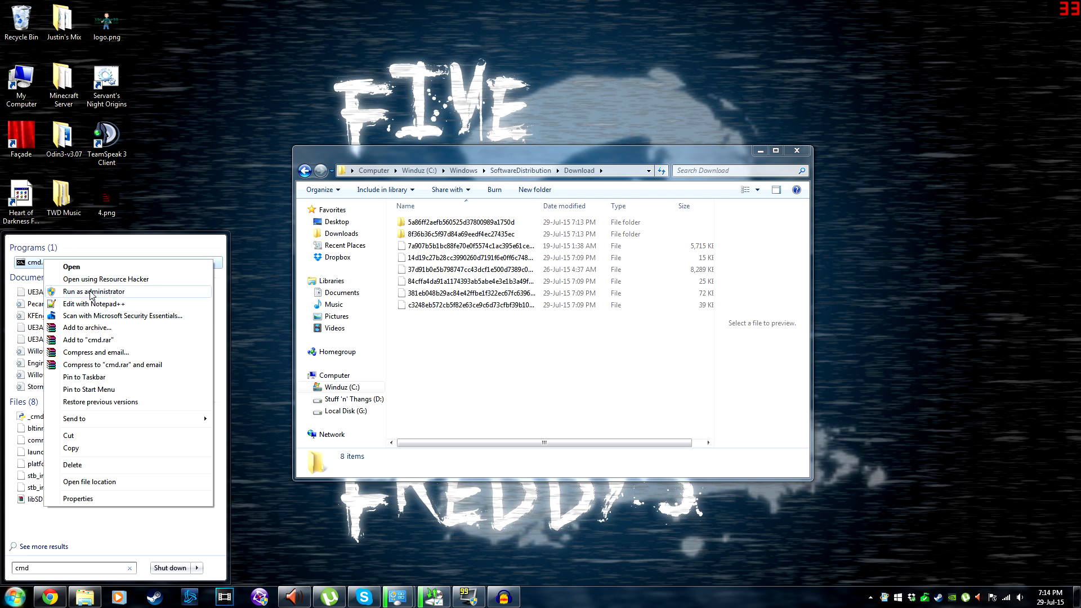
{"action": "left_click", "coordinate": [90, 291]}
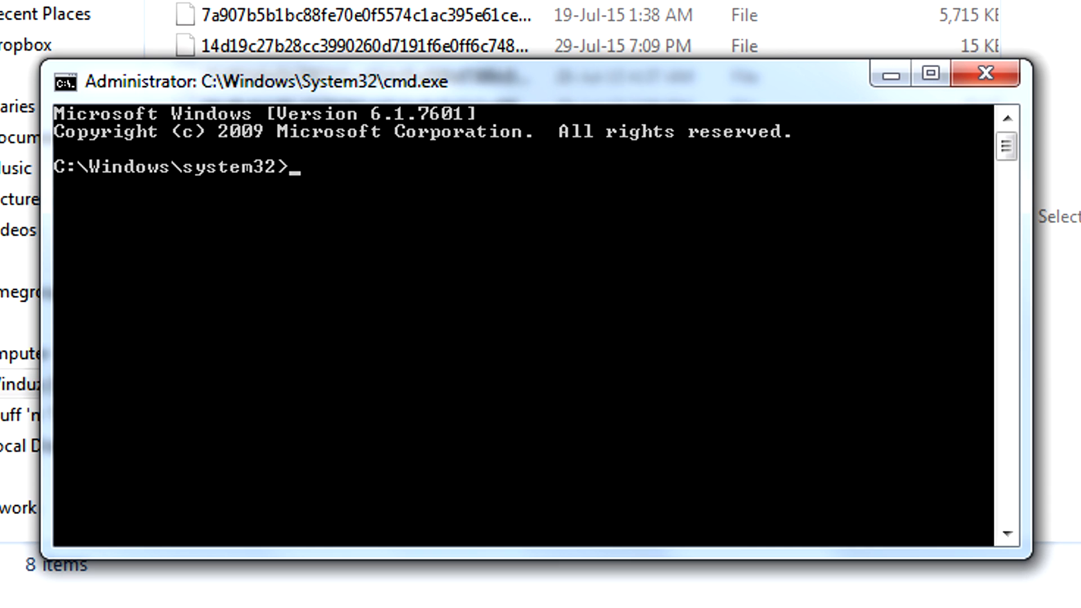
Step: Change the Command Prompt directory to the user profile under c:\users\
{"action": "type", "text": "cd"}
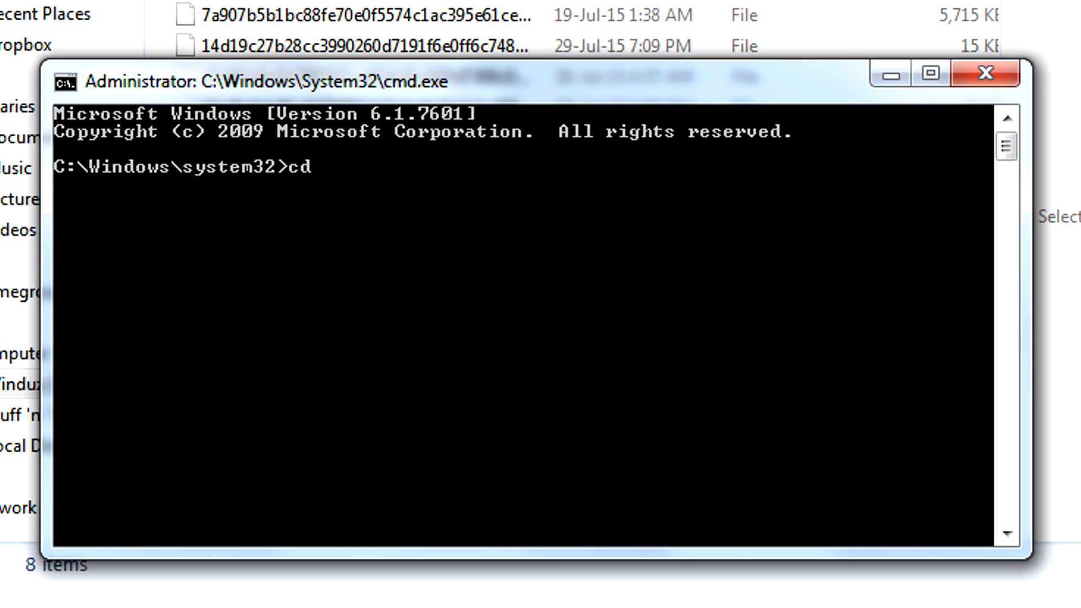
{"action": "type", "text": "c:\\users\\hally"}
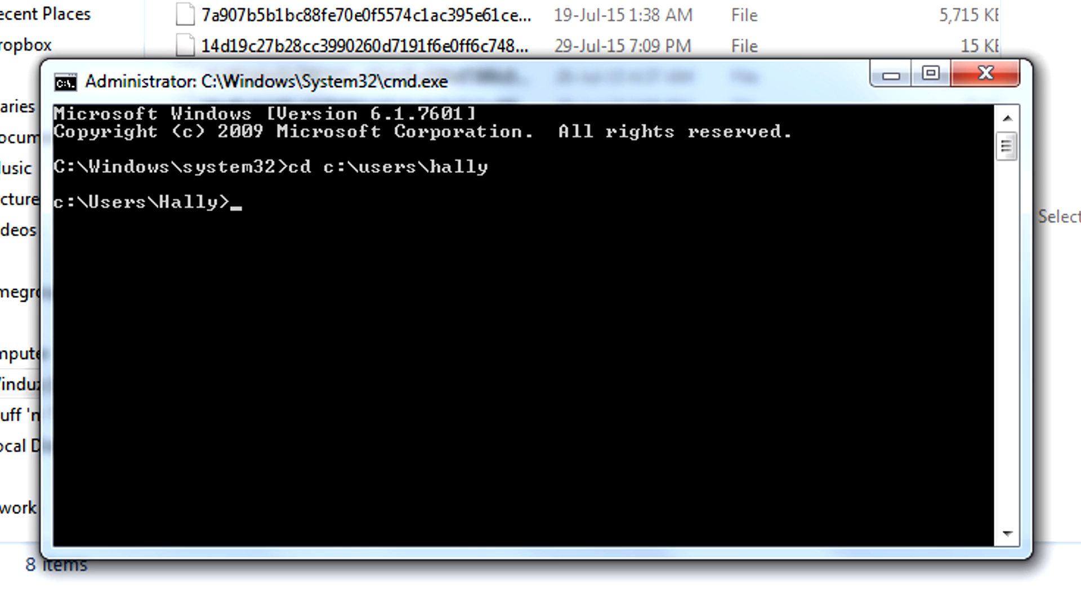
{"action": "type", "text": "w"}
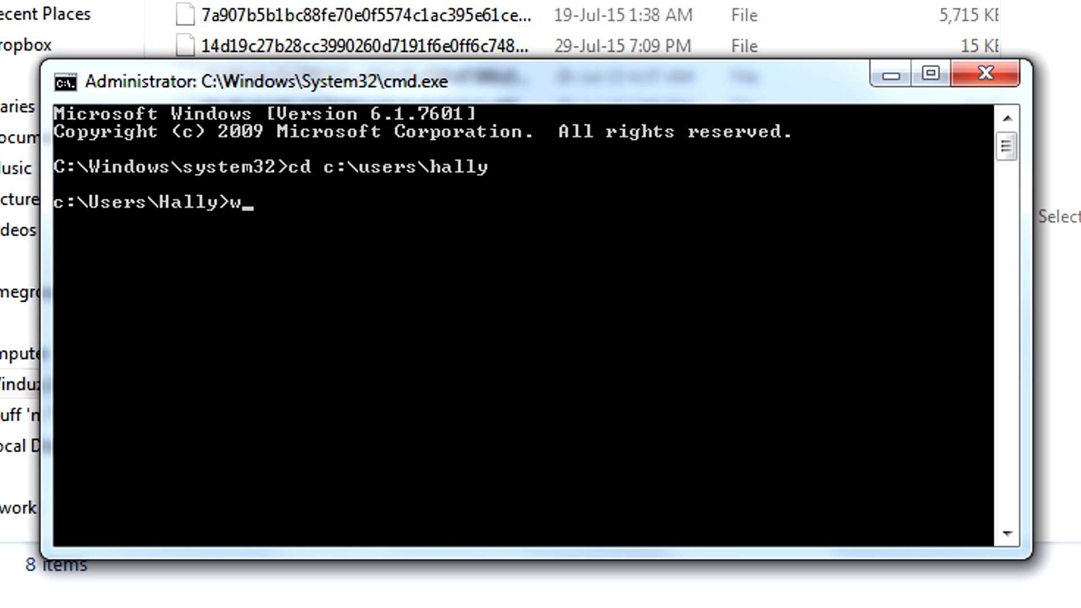
Step: Run wuauclt.exe /updatenow to force Windows Update to start downloading
{"action": "type", "text": "uauc"}
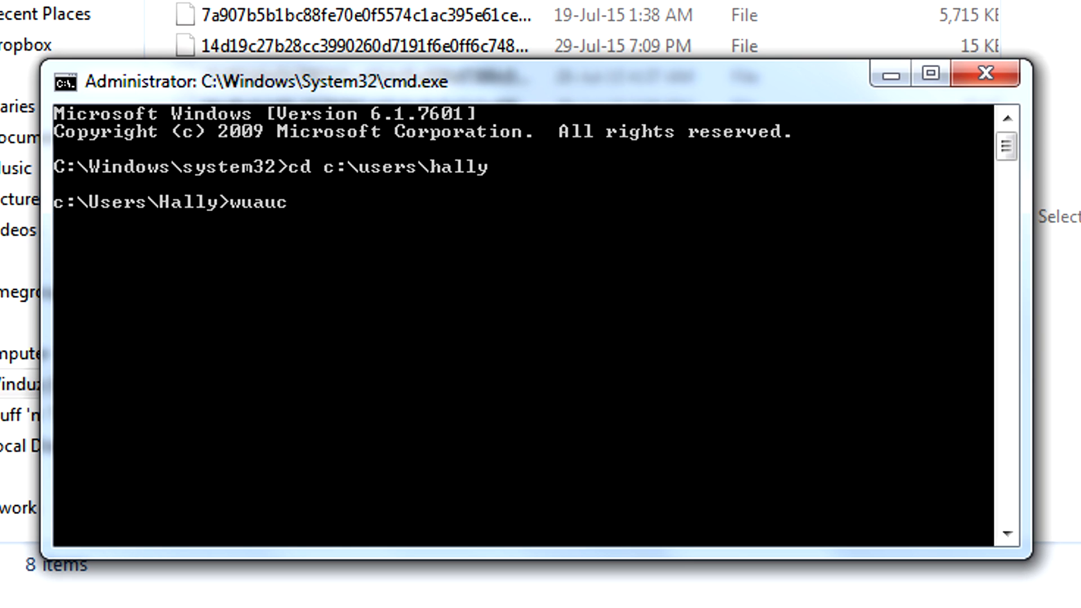
{"action": "type", "text": "lt.exe"}
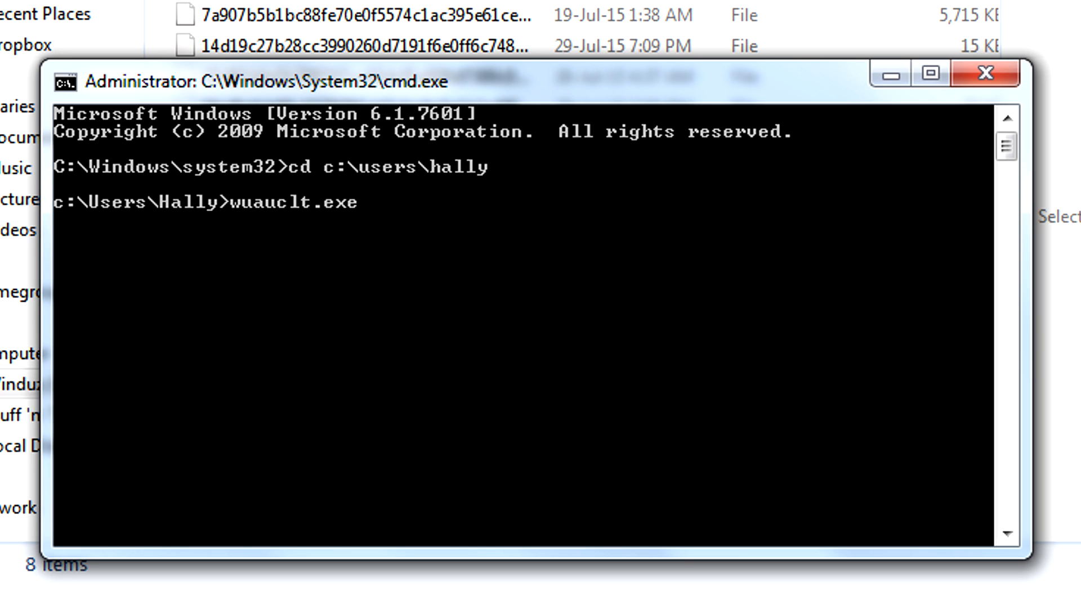
{"action": "type", "text": "/"}
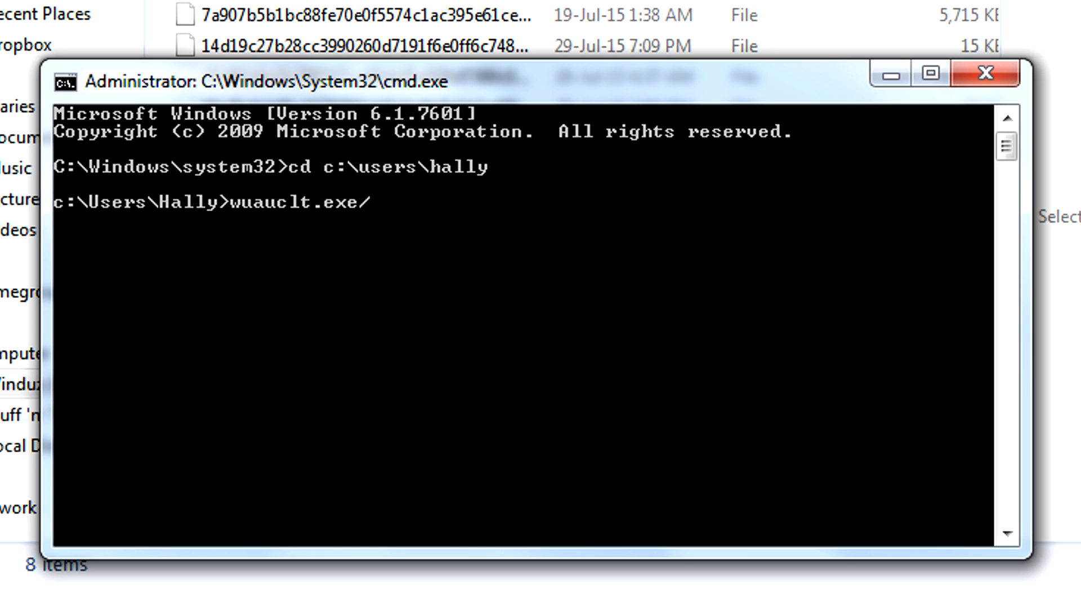
{"action": "type", "text": "updateno"}
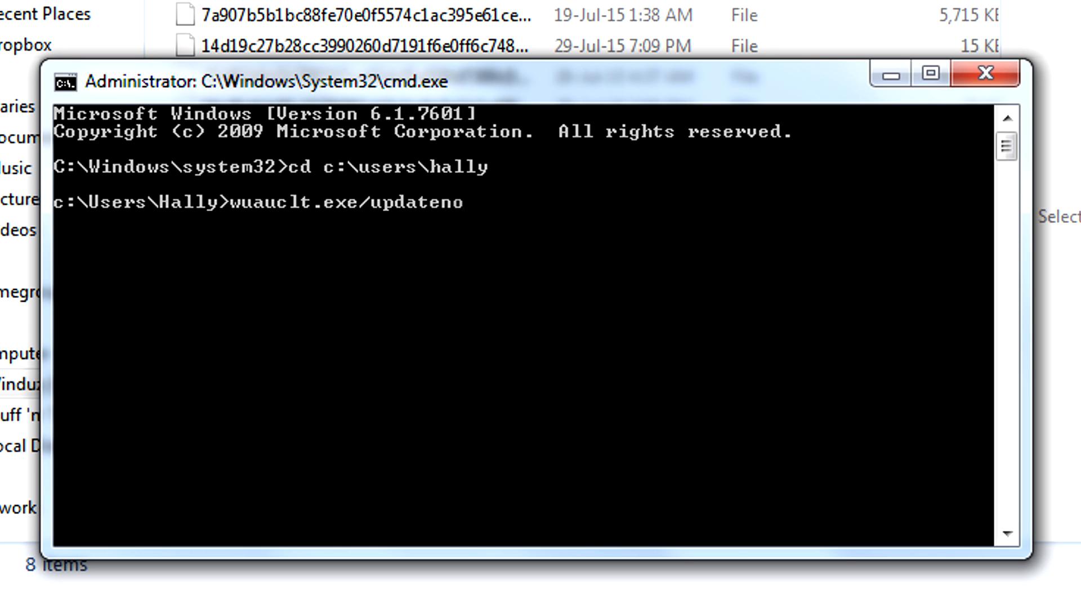
{"action": "type", "text": "w"}
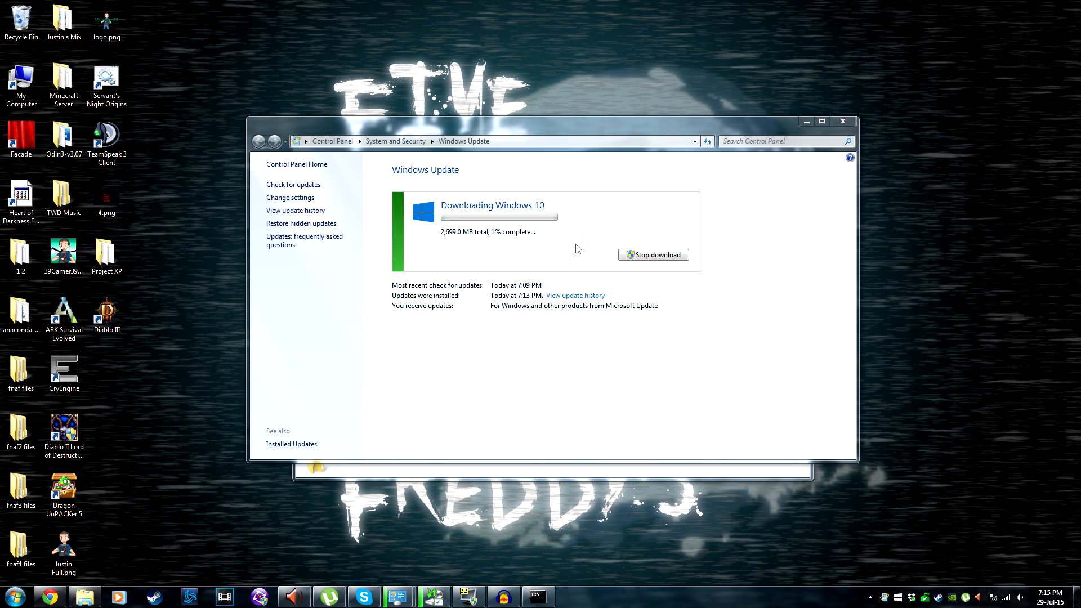
{"action": "mouse_move", "coordinate": [568, 239]}
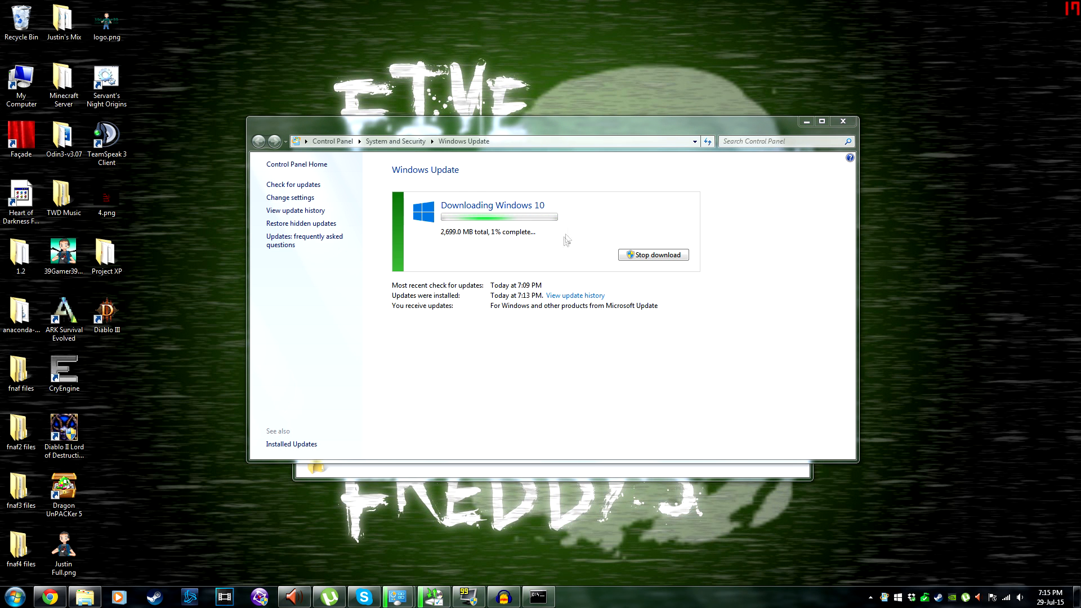